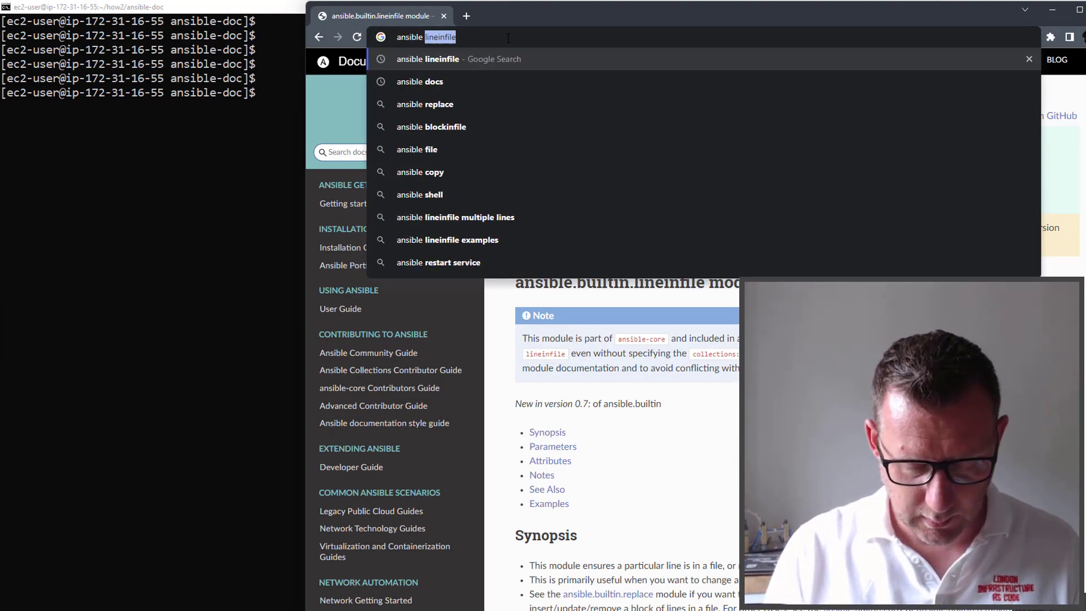
# Search 'ansible cron' and review the cron module's parameter table on docs.ansible.com.
pyautogui.write('ansible cron')
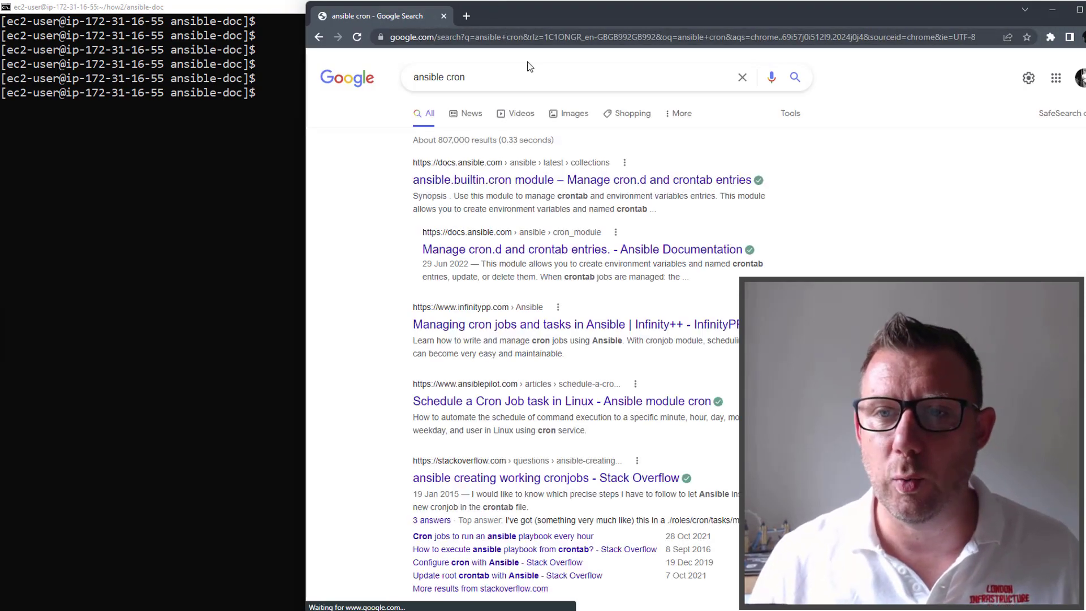
pyautogui.click(580, 180)
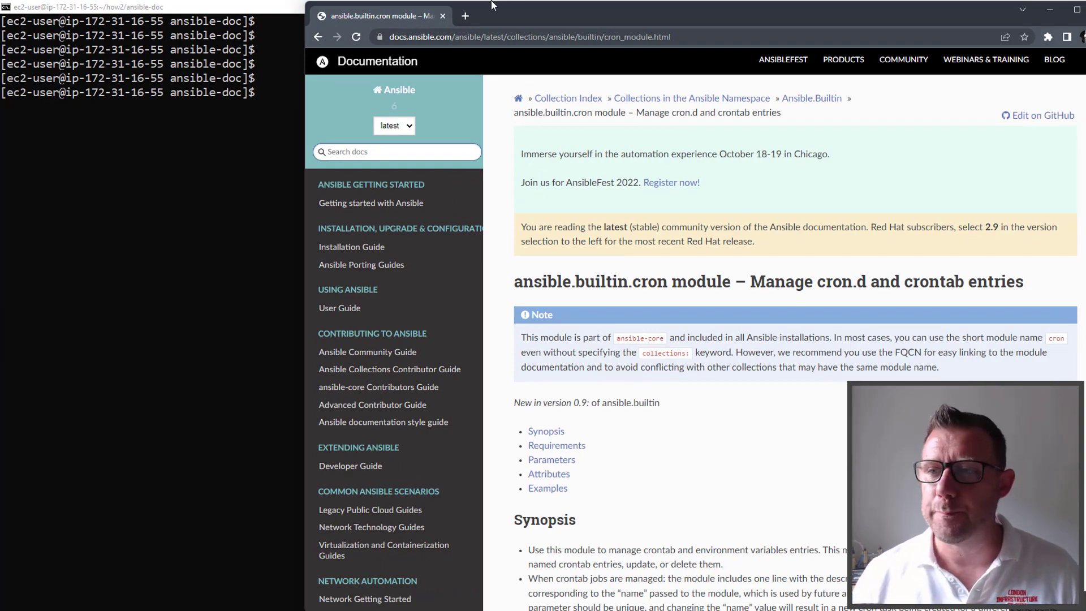
pyautogui.scroll(-3)
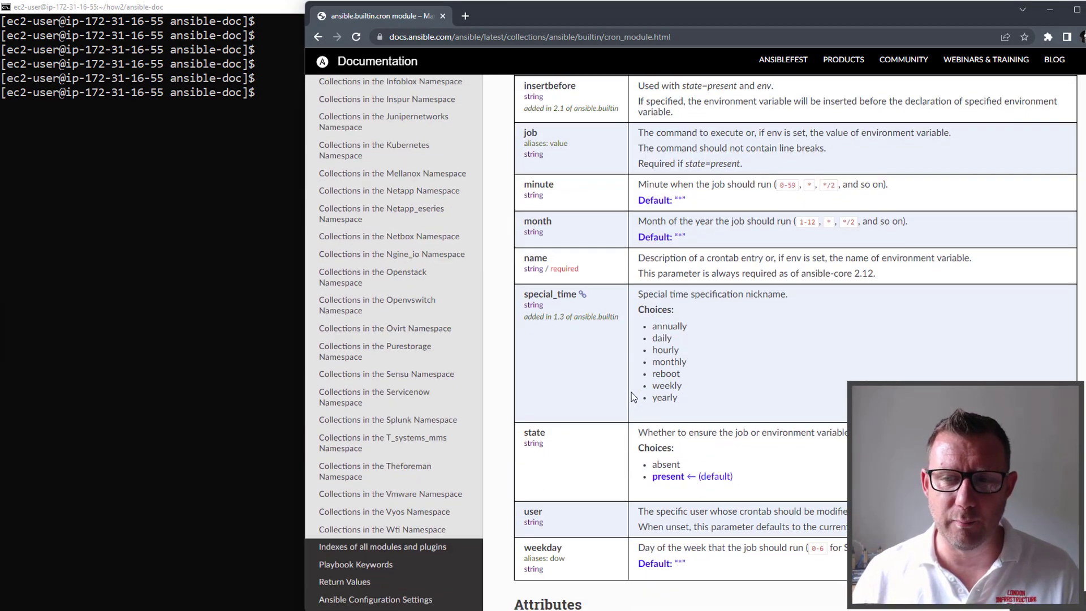
pyautogui.scroll(-3)
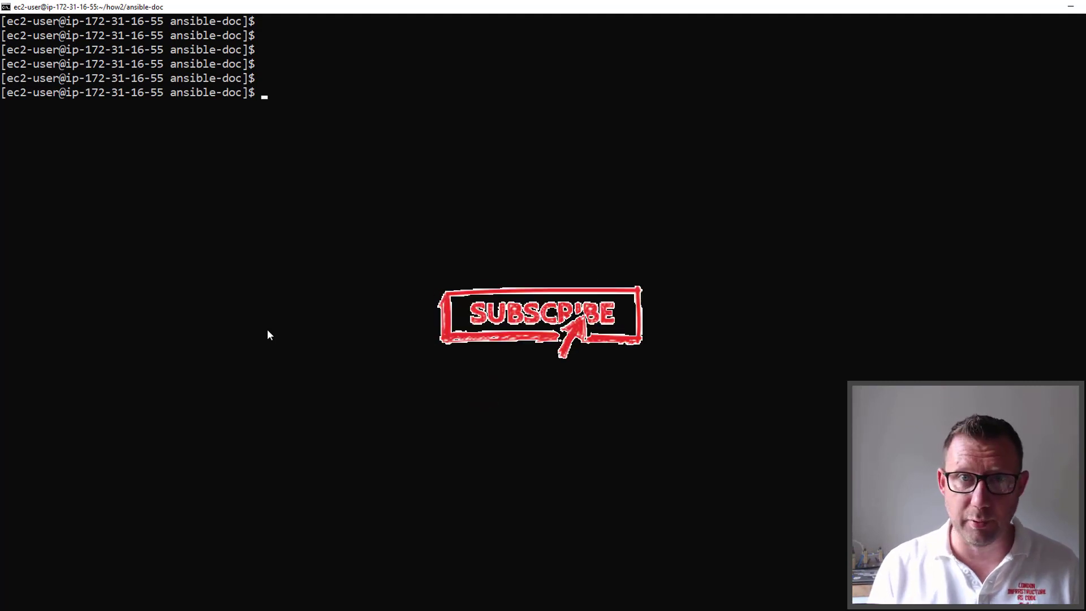
# Run ansible-doc cron and read its options through to the EXAMPLES section.
pyautogui.write('ansible-d')
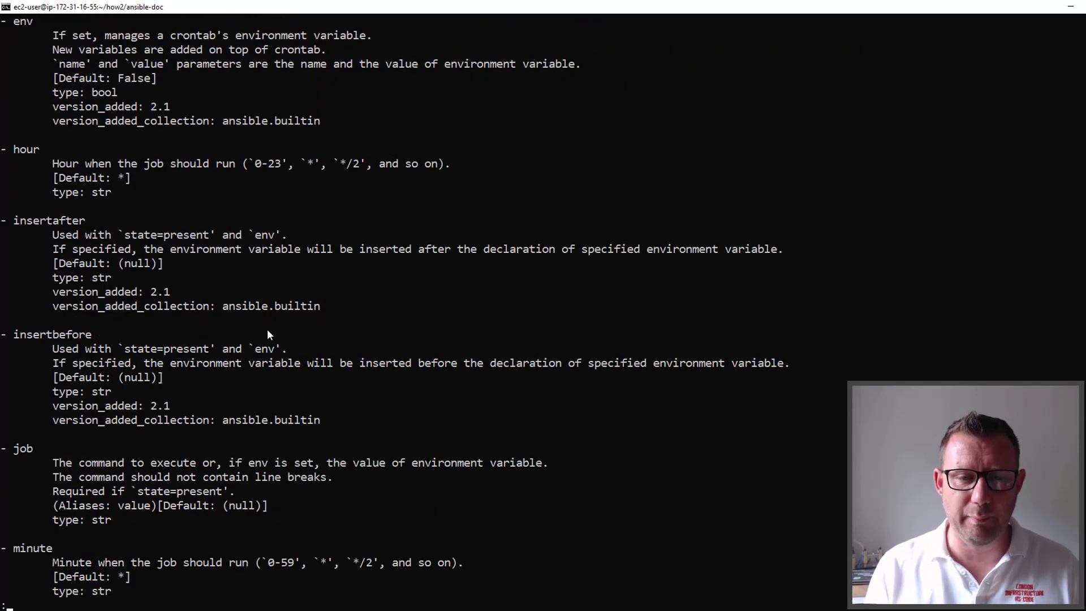
pyautogui.scroll(-3)
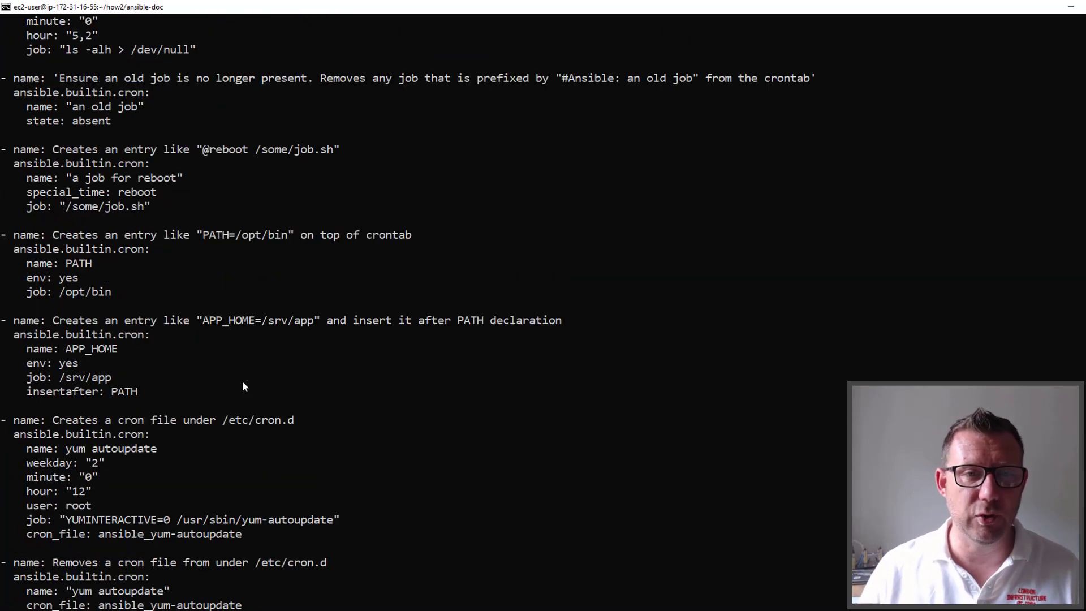
pyautogui.scroll(3)
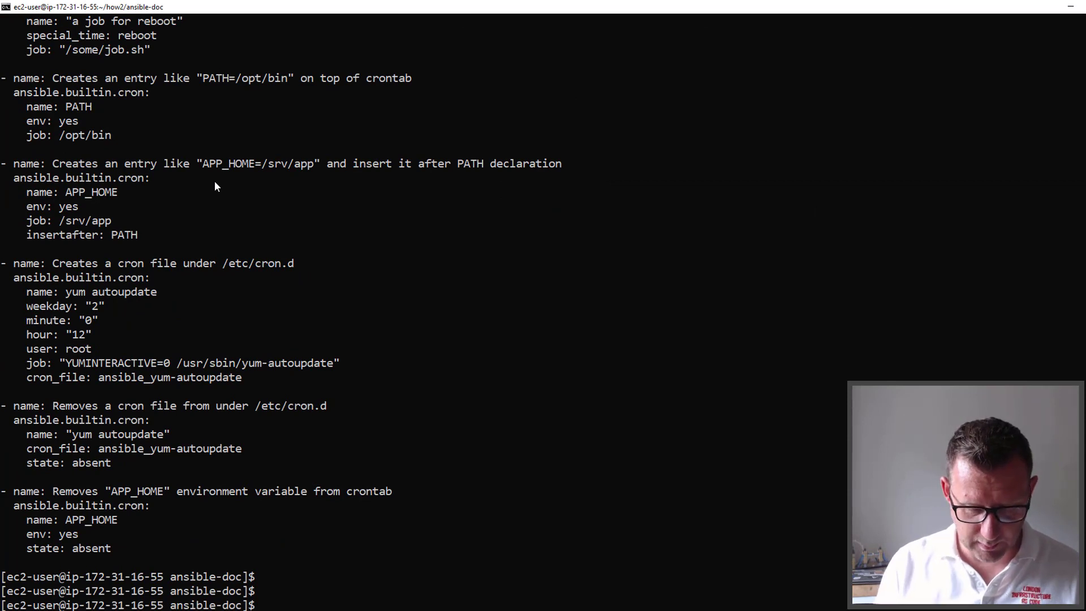
# Run ansible-doc lineinfile, skim its options and quit the pager back to the prompt.
pyautogui.write('ansible-doc')
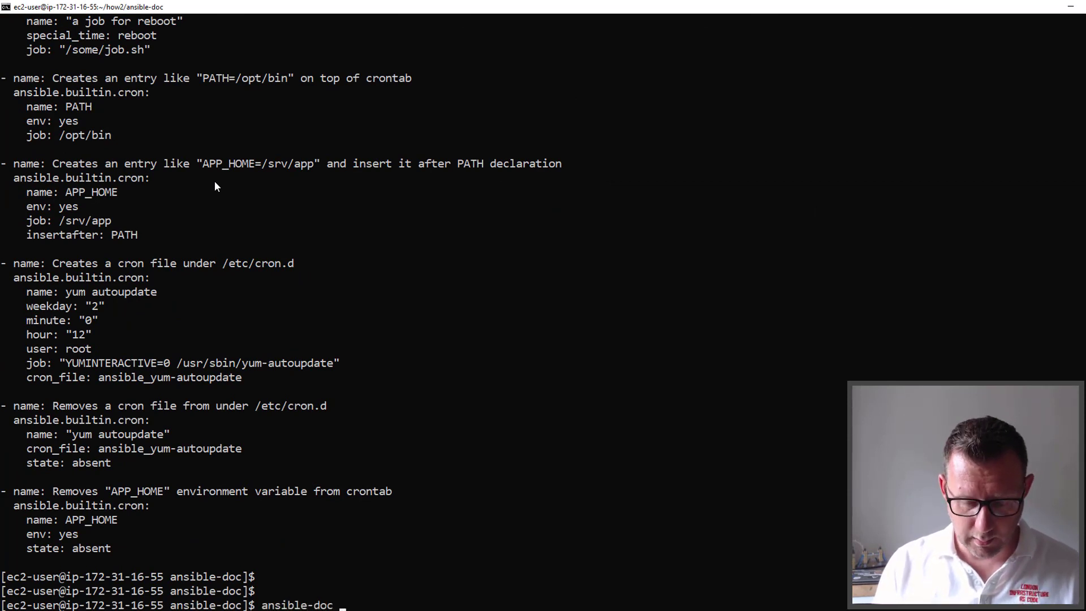
pyautogui.write('lineinfil')
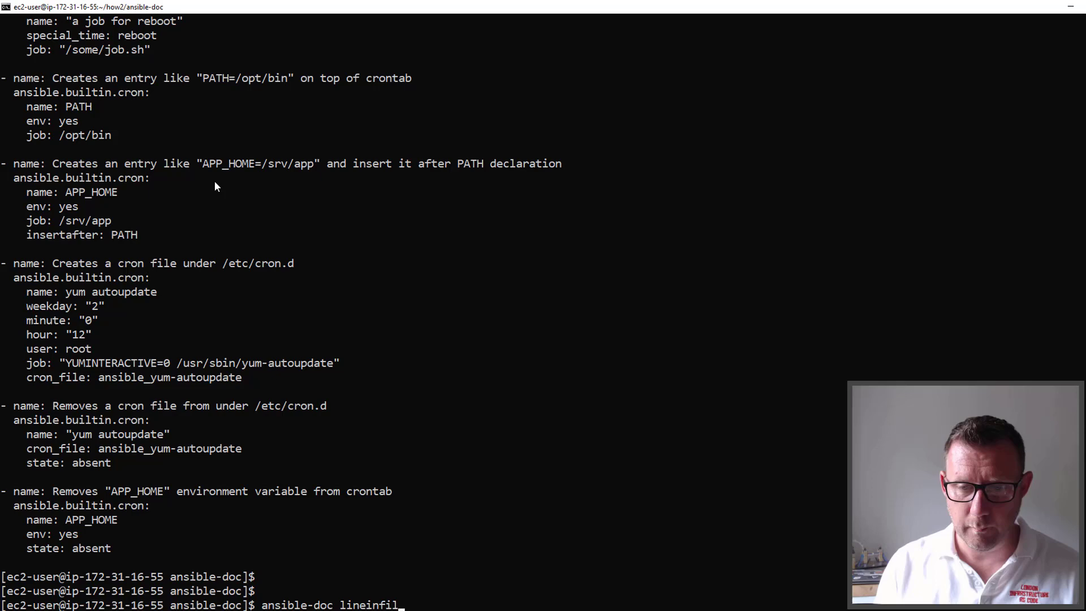
pyautogui.press('Enter')
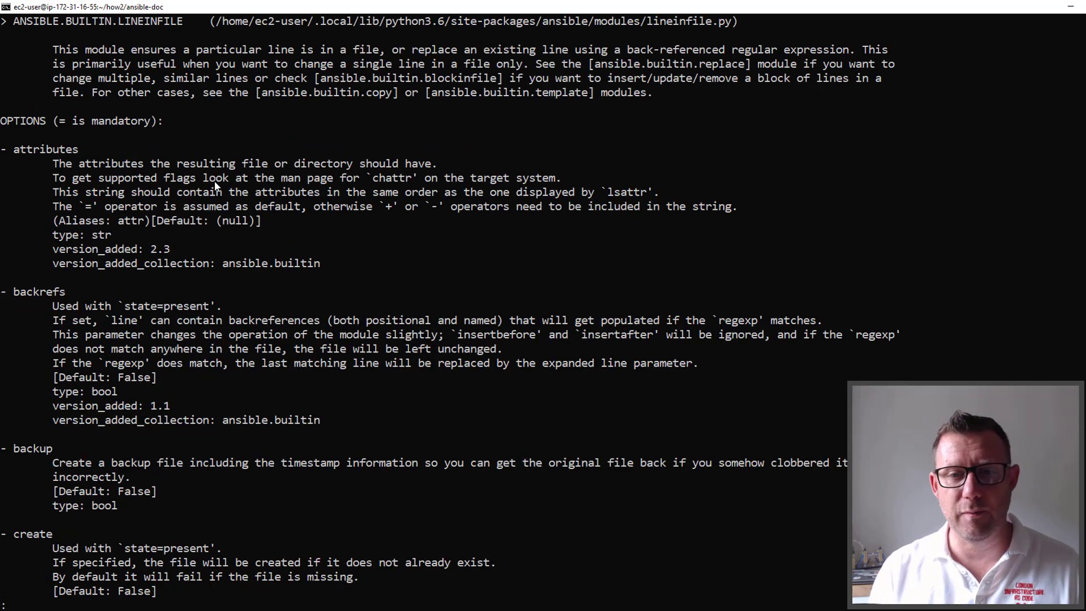
pyautogui.scroll(-3)
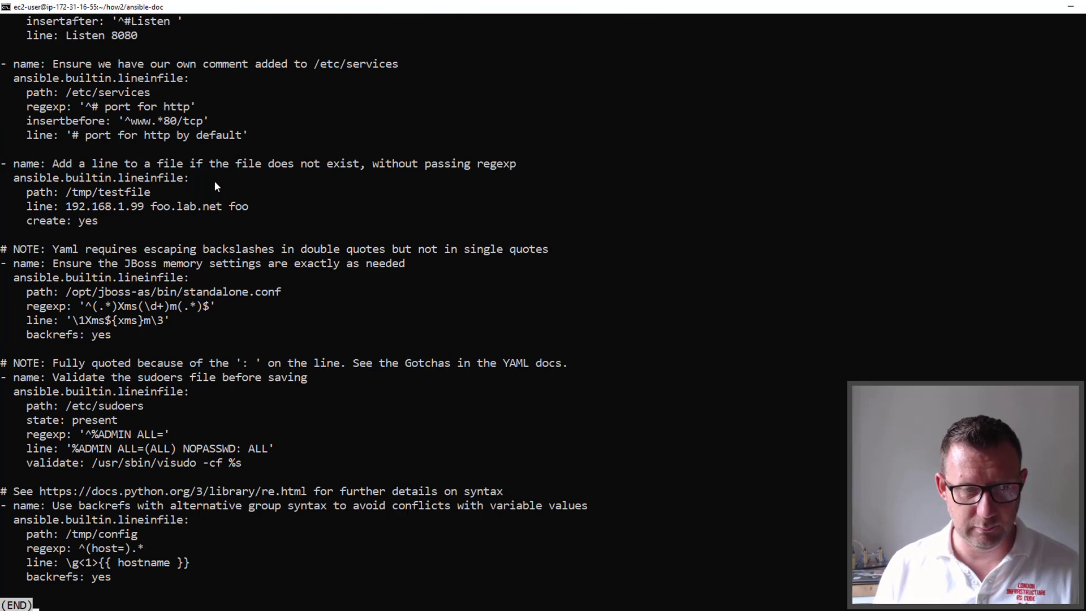
pyautogui.press('q')
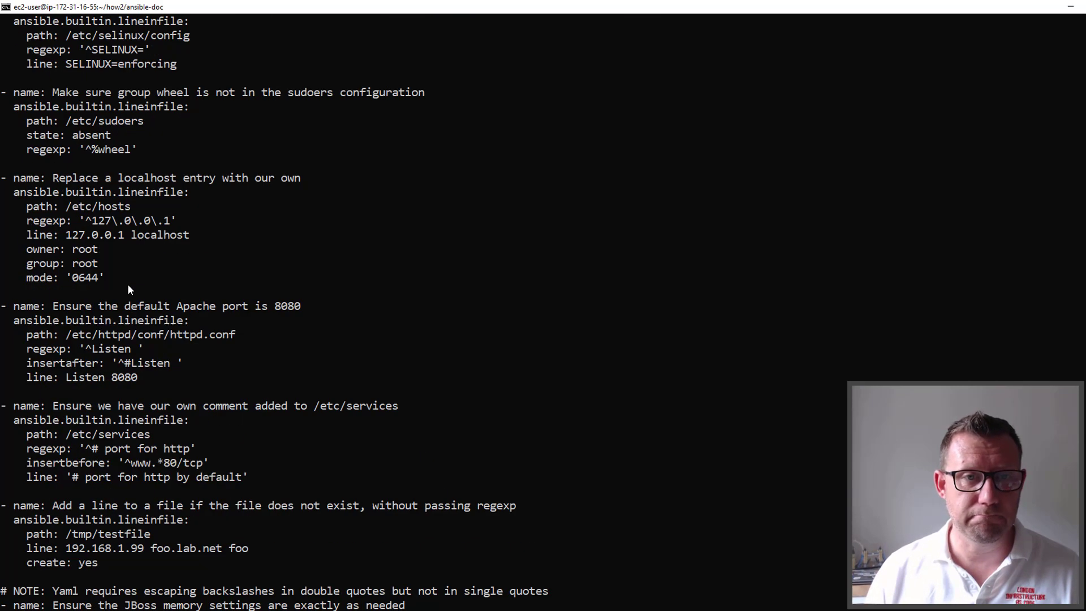
# Scroll back to the lineinfile EXAMPLES and select the visudo validation command for copying.
pyautogui.scroll(3)
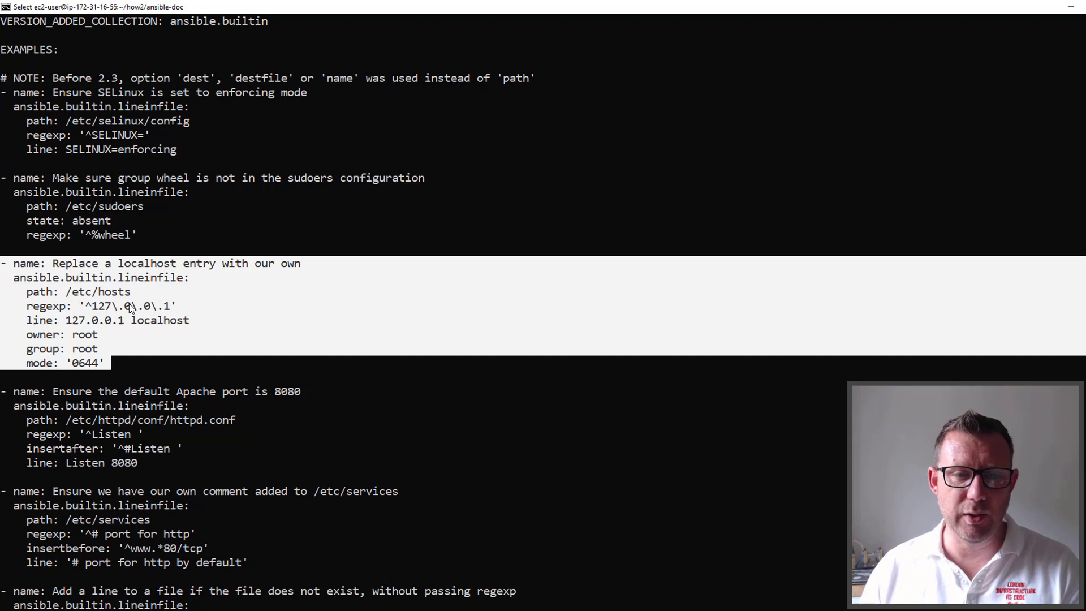
pyautogui.scroll(-3)
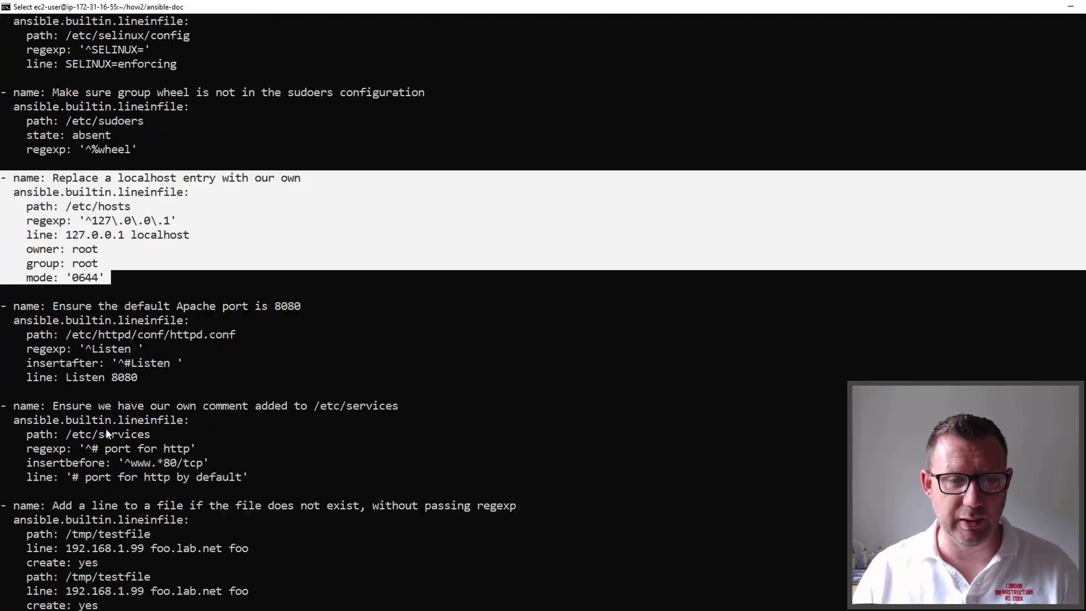
pyautogui.scroll(-3)
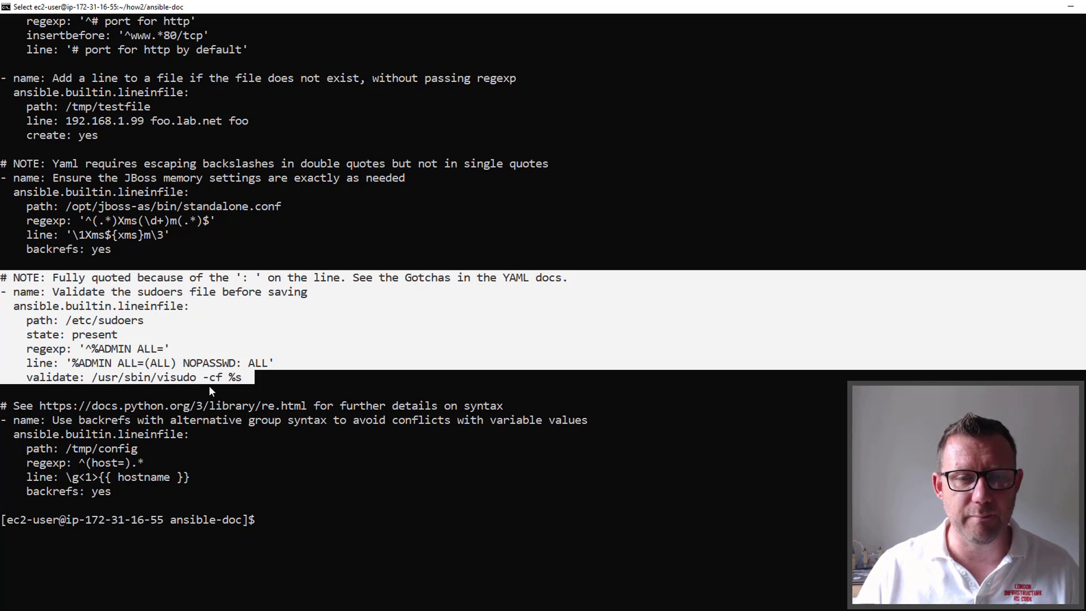
pyautogui.doubleClick(166, 377)
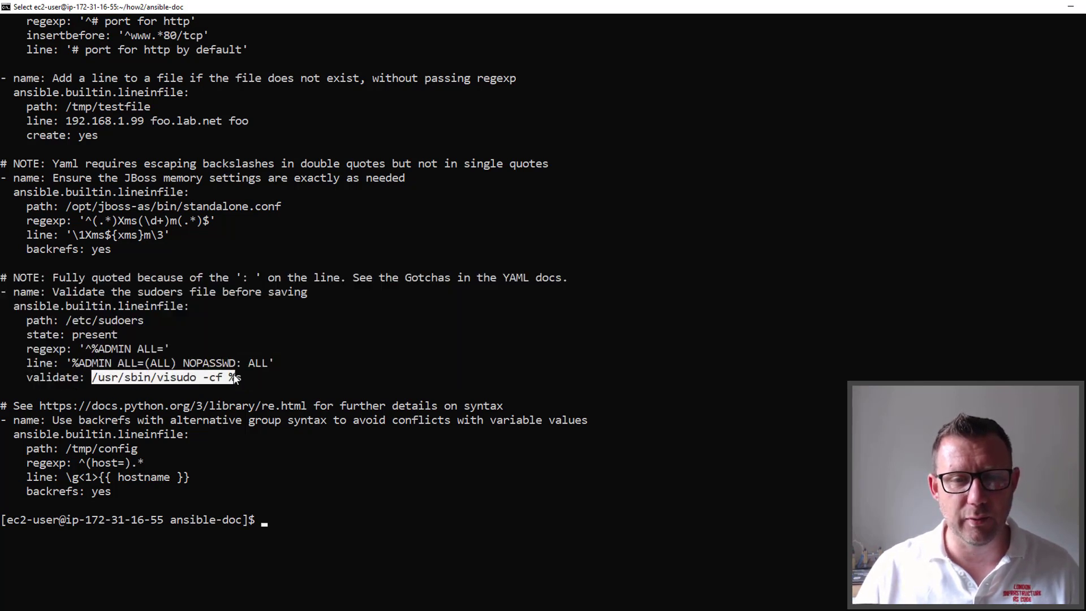